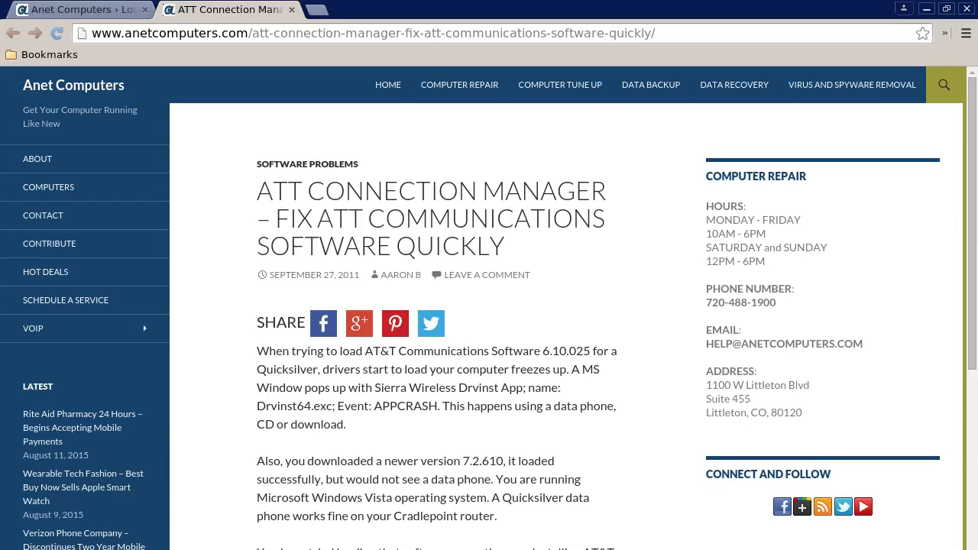
pyautogui.scroll(-3)
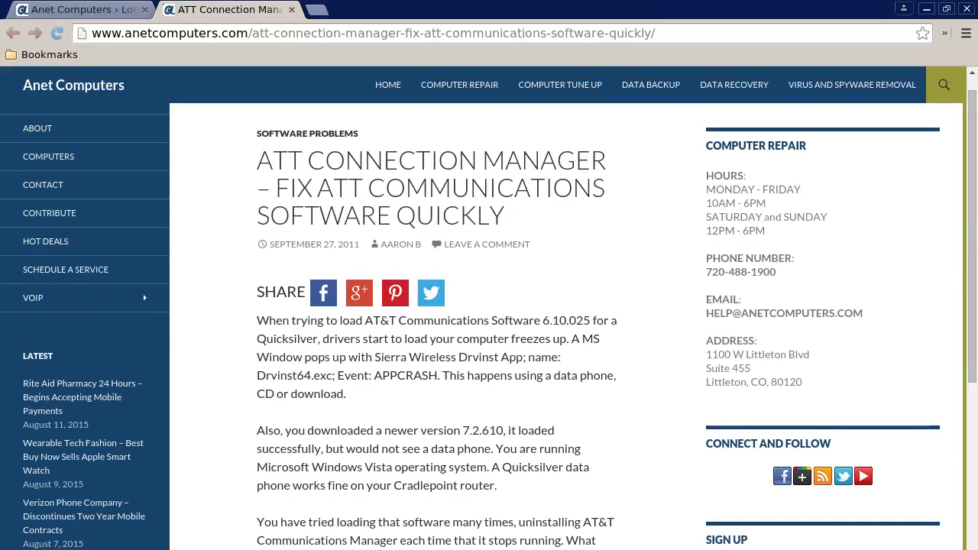
pyautogui.scroll(-3)
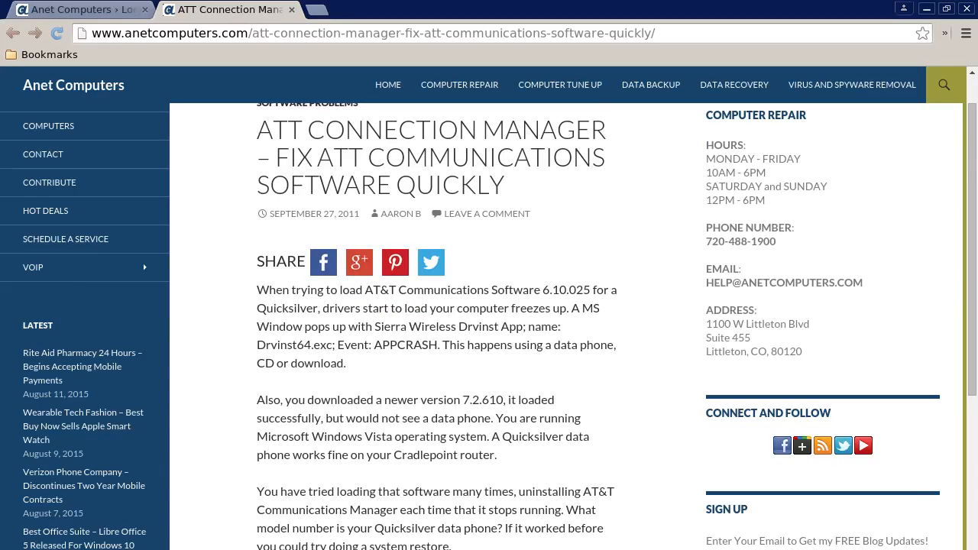
pyautogui.scroll(-3)
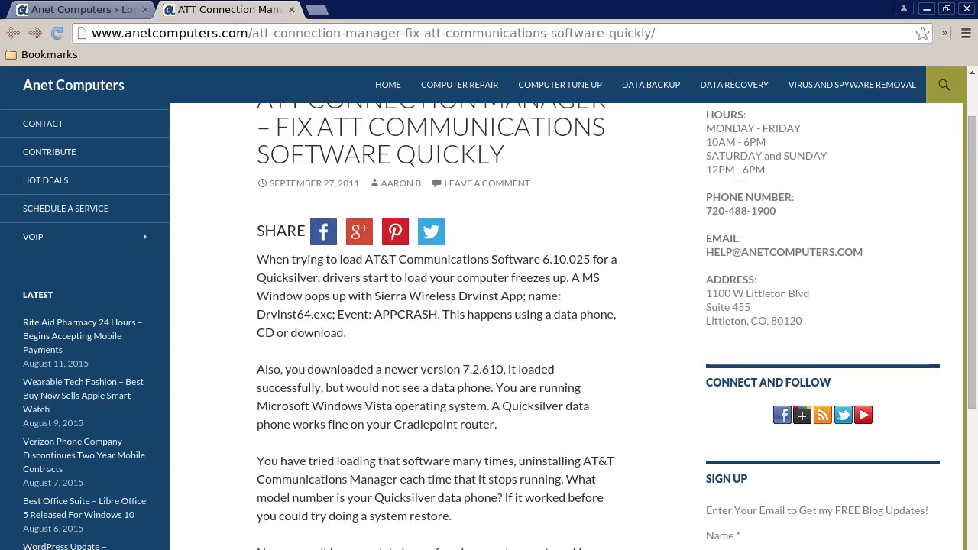
pyautogui.scroll(-3)
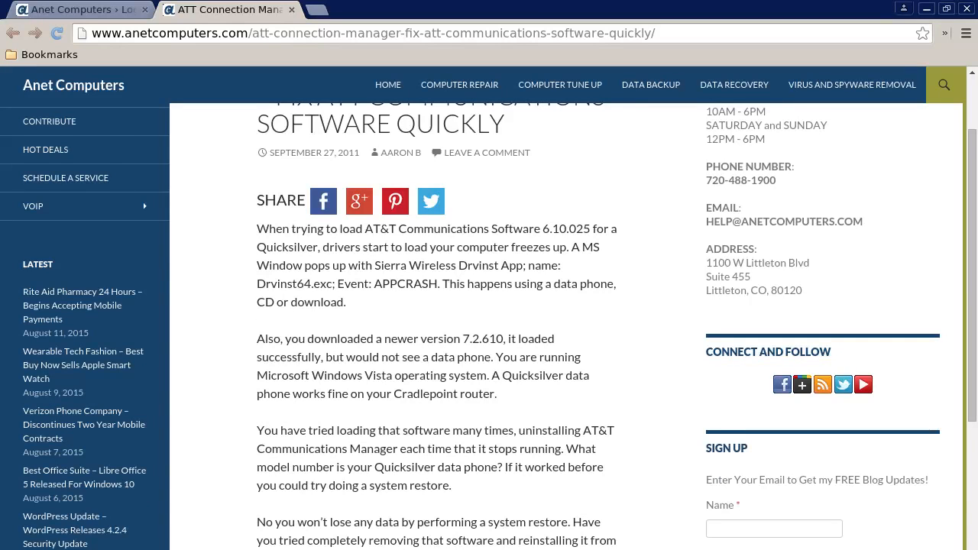
pyautogui.scroll(-3)
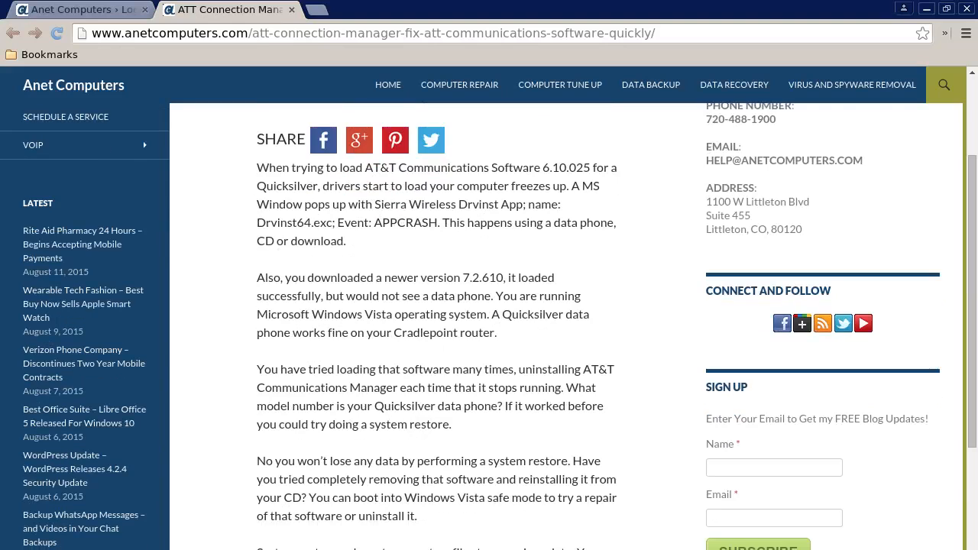
pyautogui.scroll(-3)
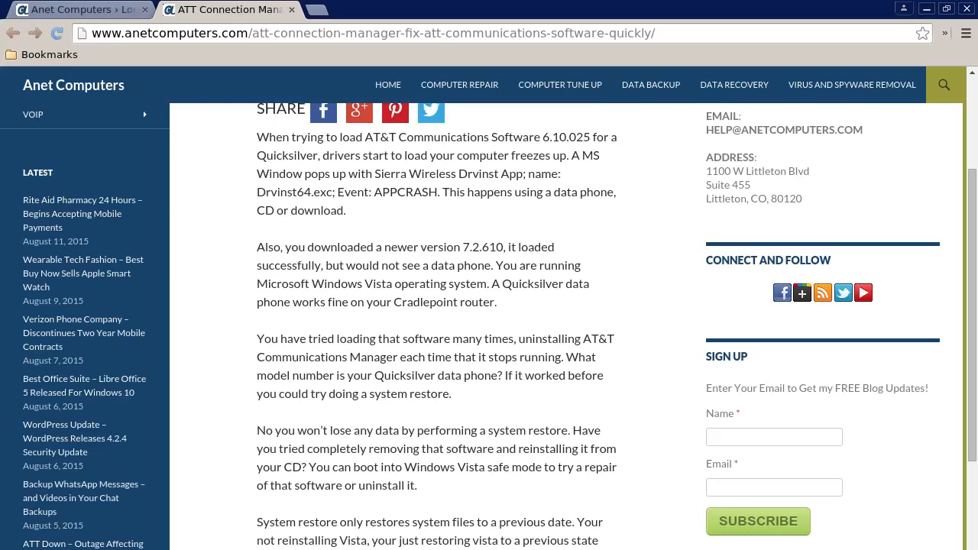
pyautogui.scroll(-3)
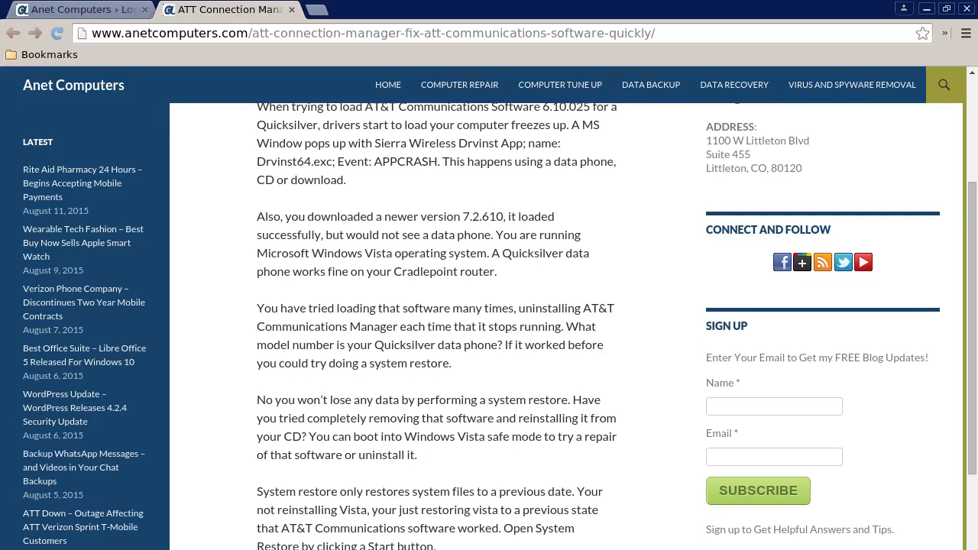
pyautogui.scroll(-3)
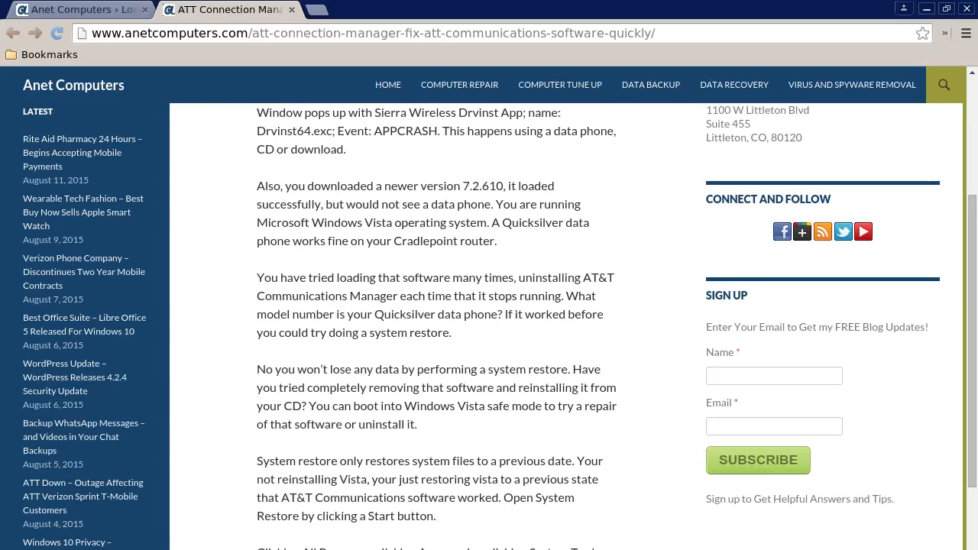
pyautogui.scroll(-3)
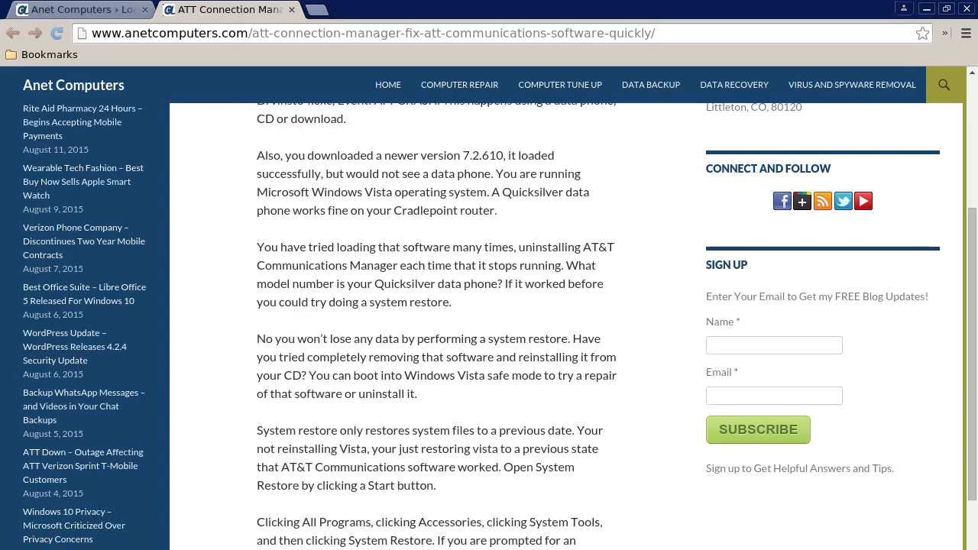
pyautogui.scroll(-3)
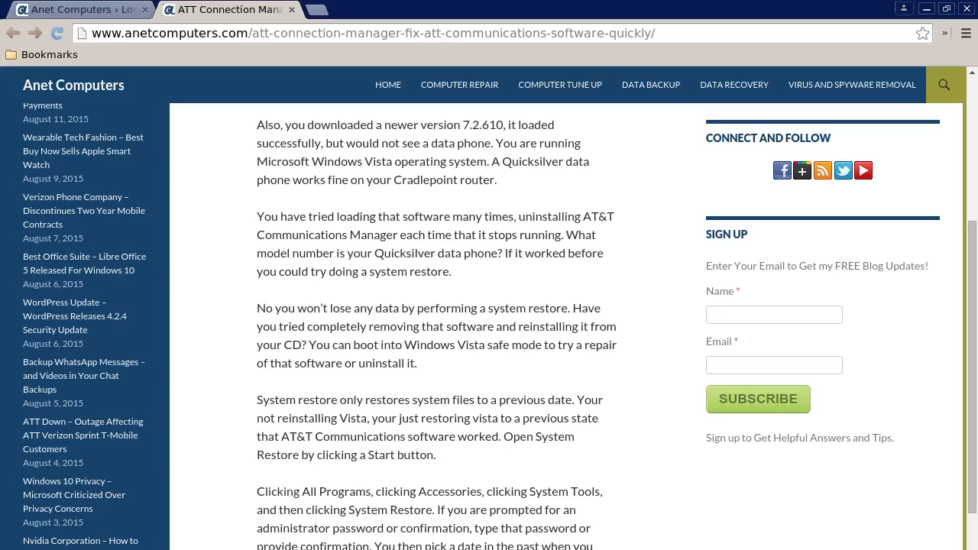
pyautogui.scroll(-3)
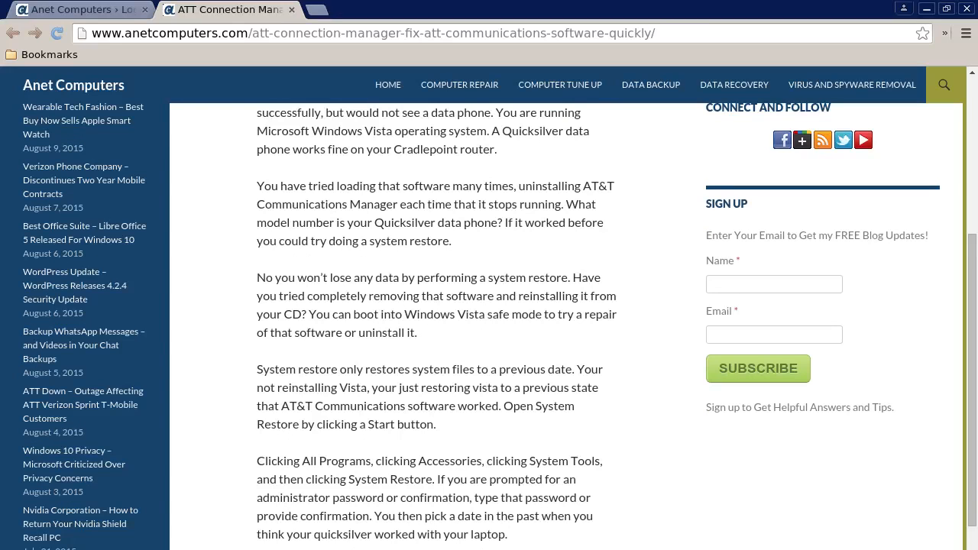
pyautogui.scroll(-3)
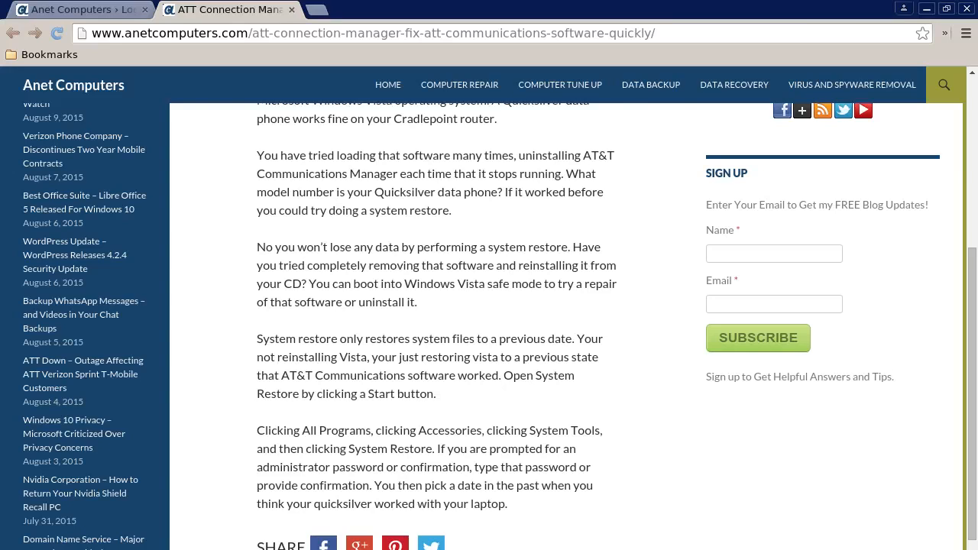
pyautogui.scroll(-3)
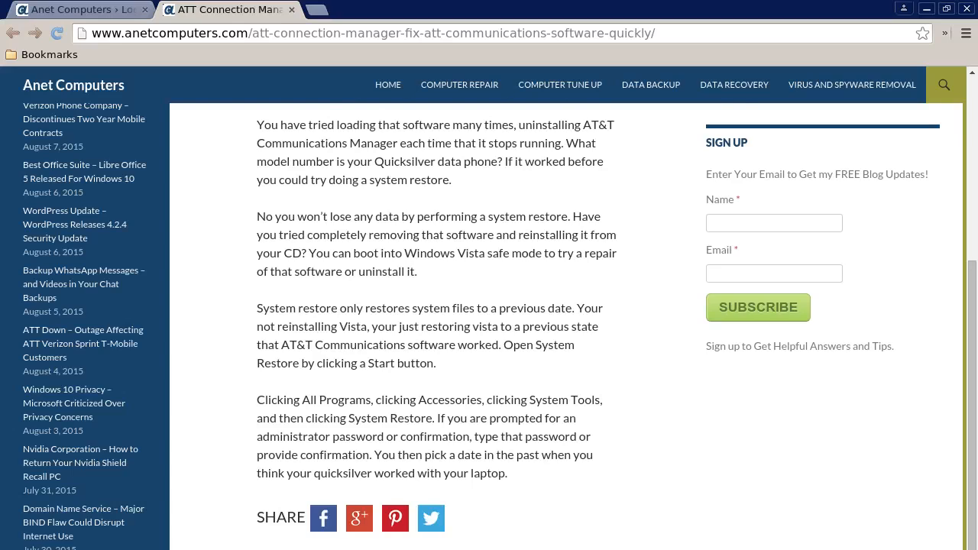
pyautogui.scroll(-3)
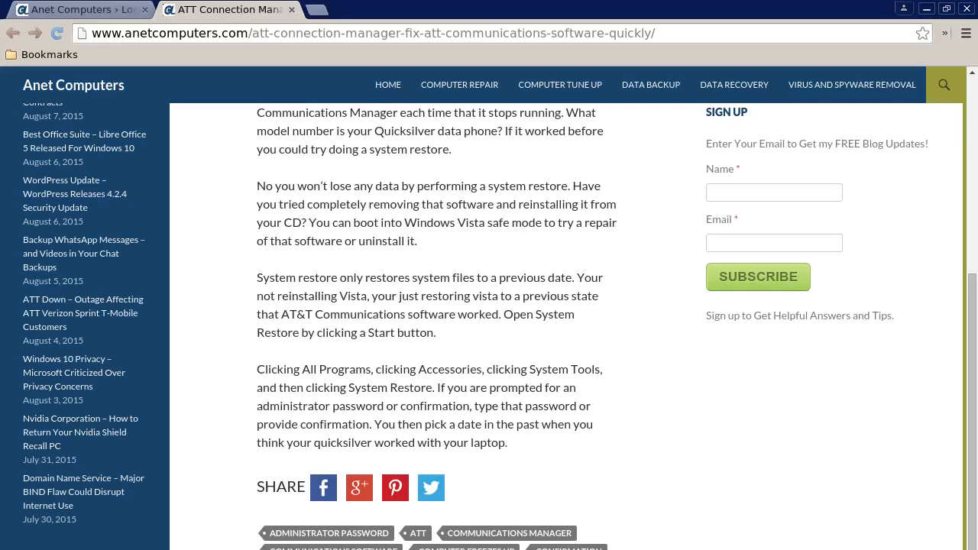
pyautogui.scroll(-3)
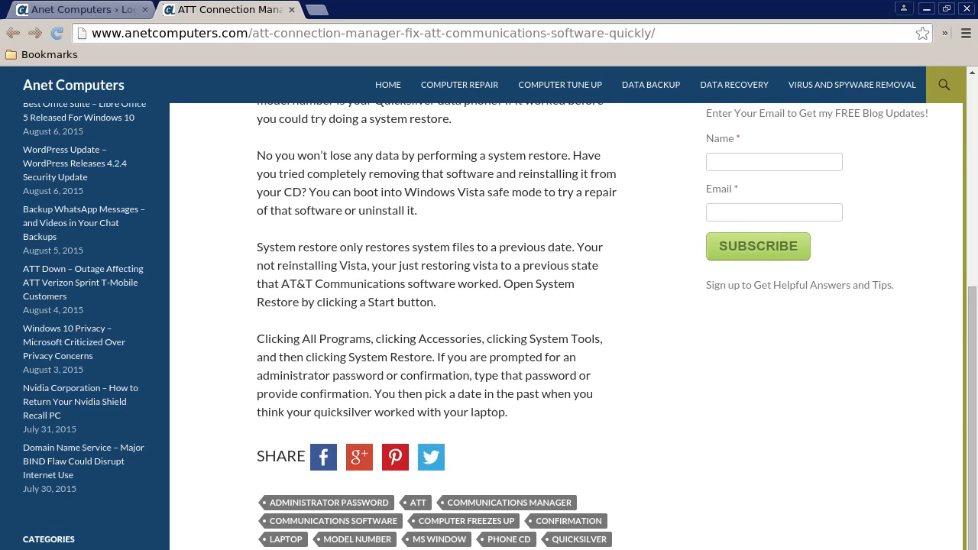
pyautogui.scroll(-3)
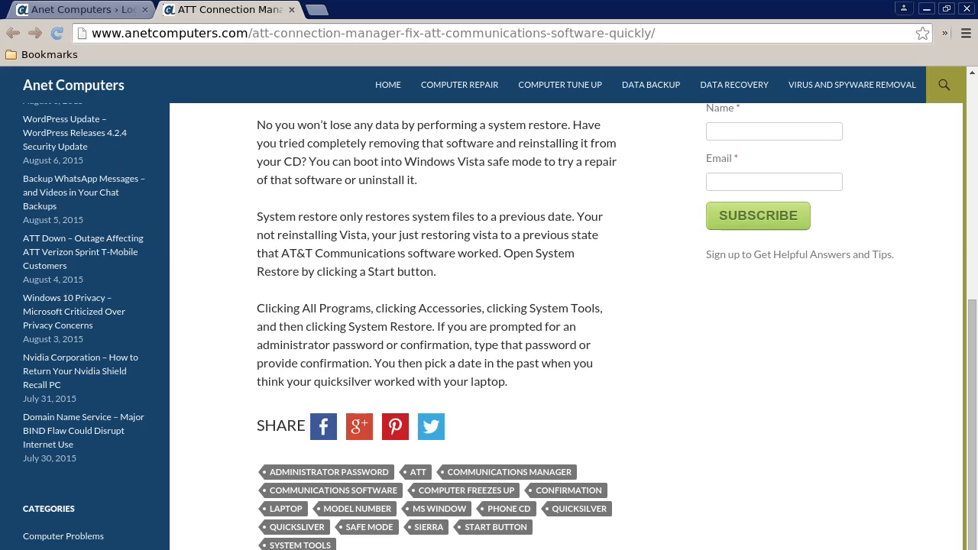
pyautogui.scroll(-3)
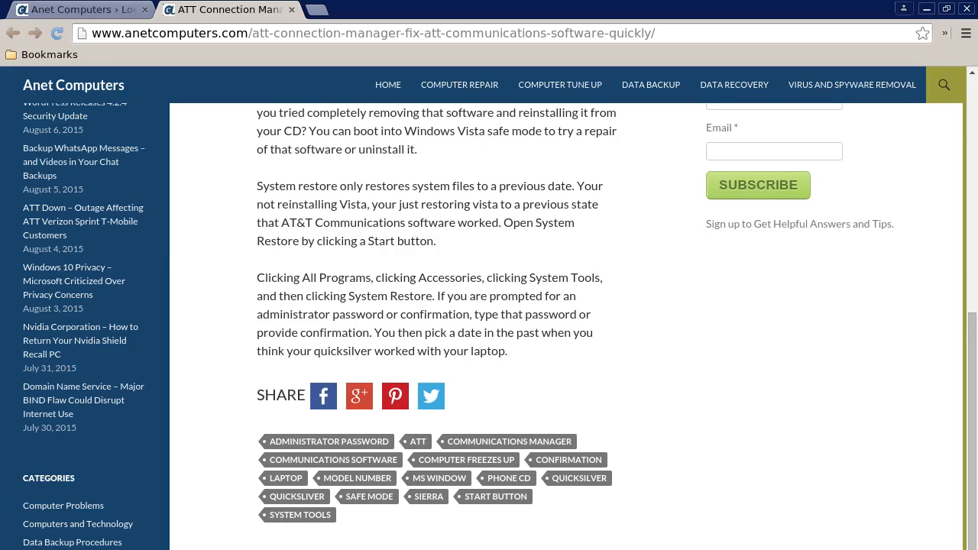